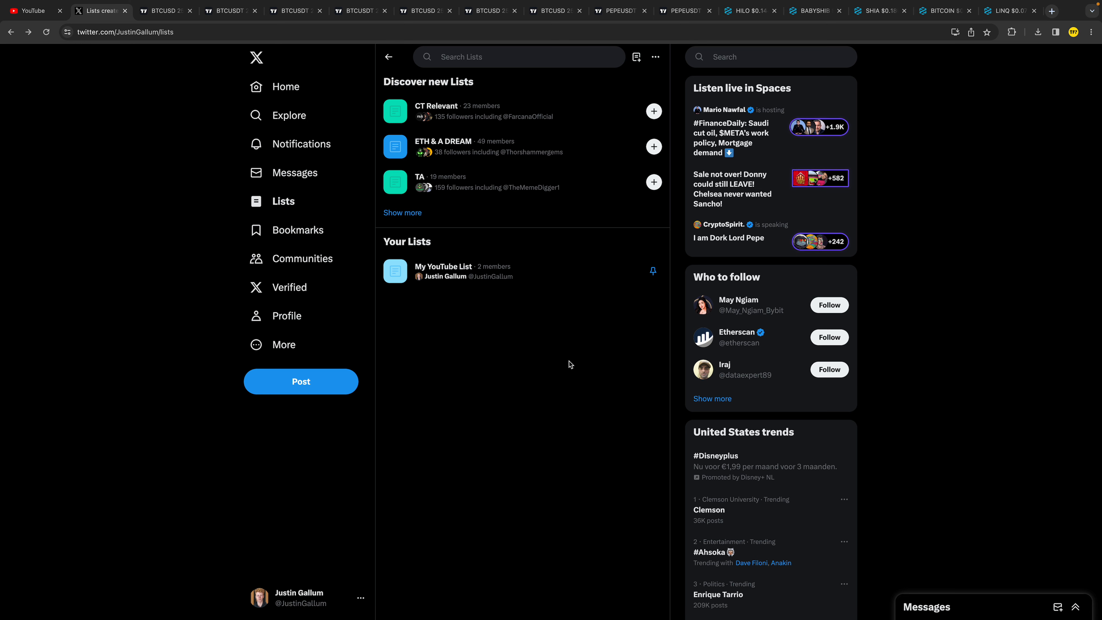
Go from the Lists overview to your own profile page via the sidebar.
left_click(285, 87)
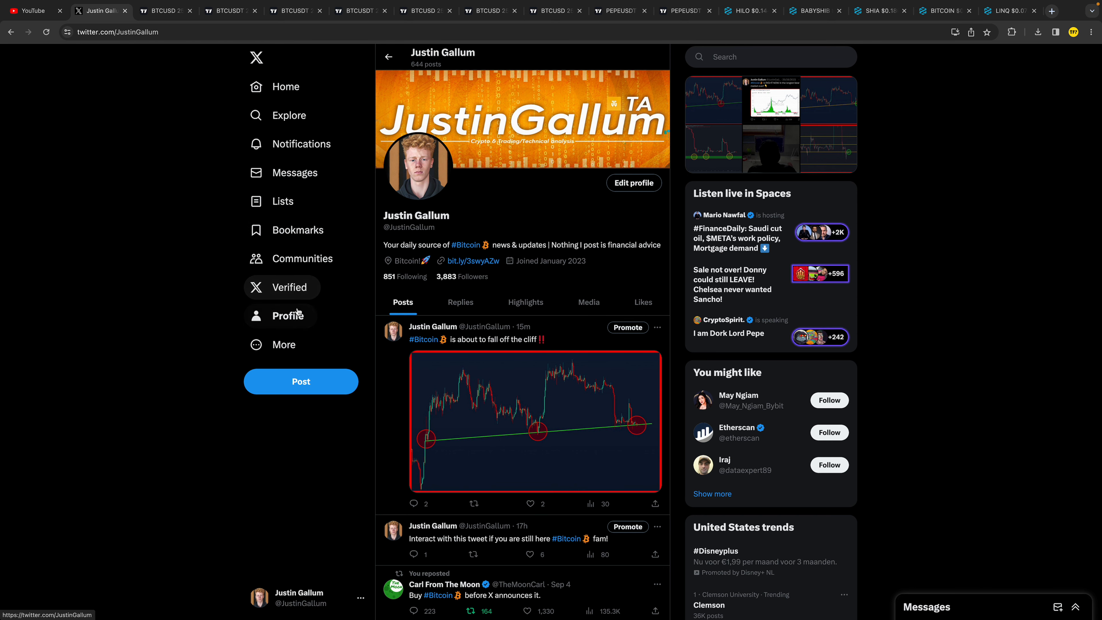
Pin My YouTube List from the Lists overview, then return to the home timeline.
left_click(283, 201)
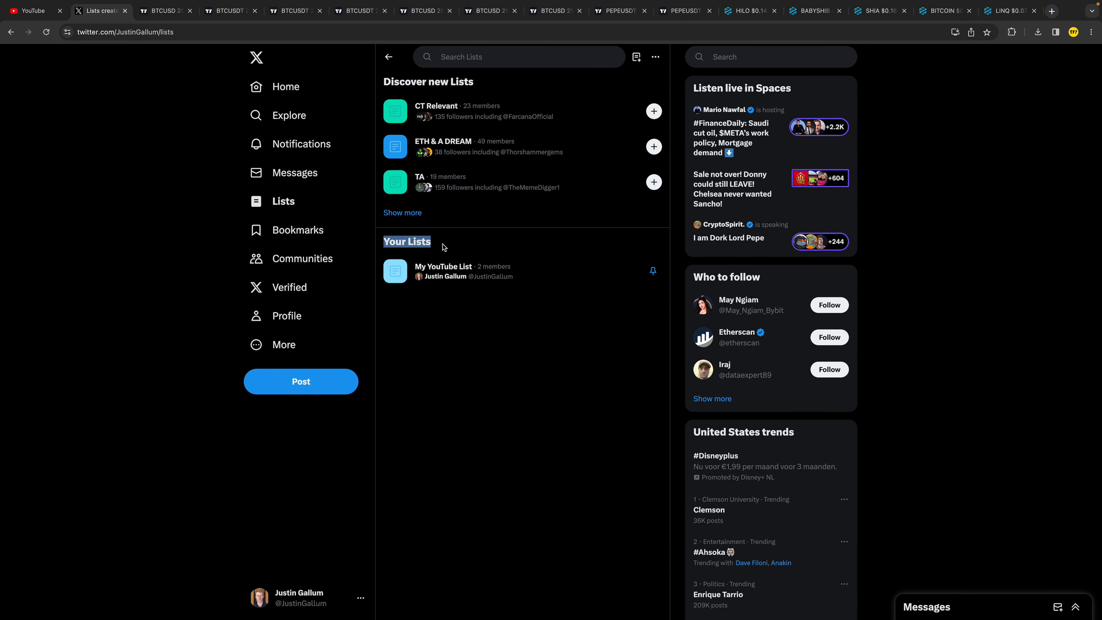
mouse_move(652, 272)
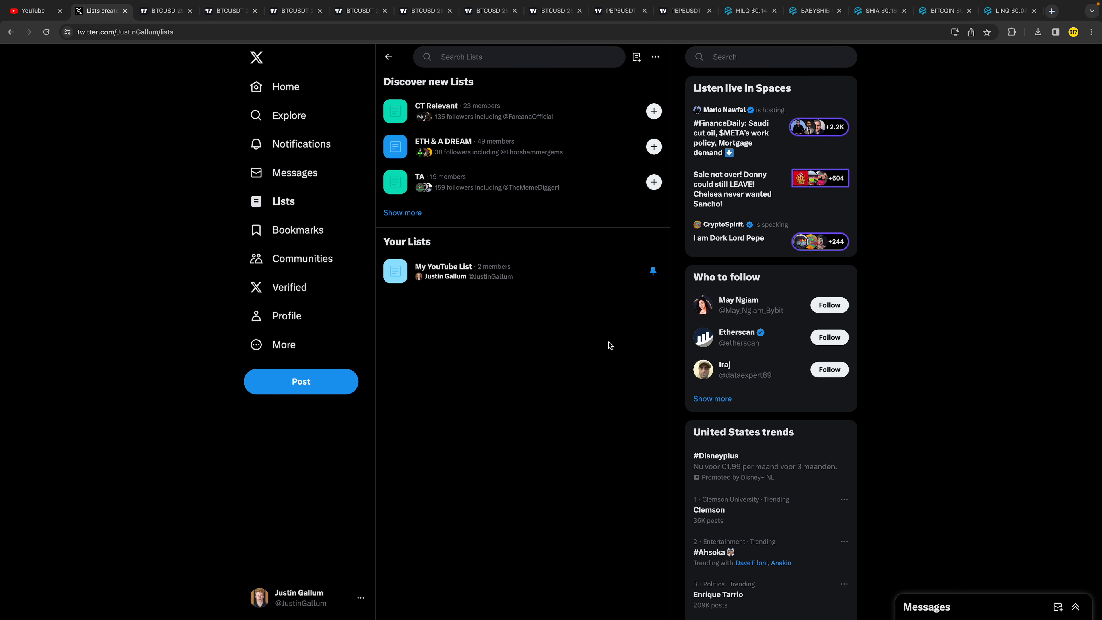
left_click(285, 86)
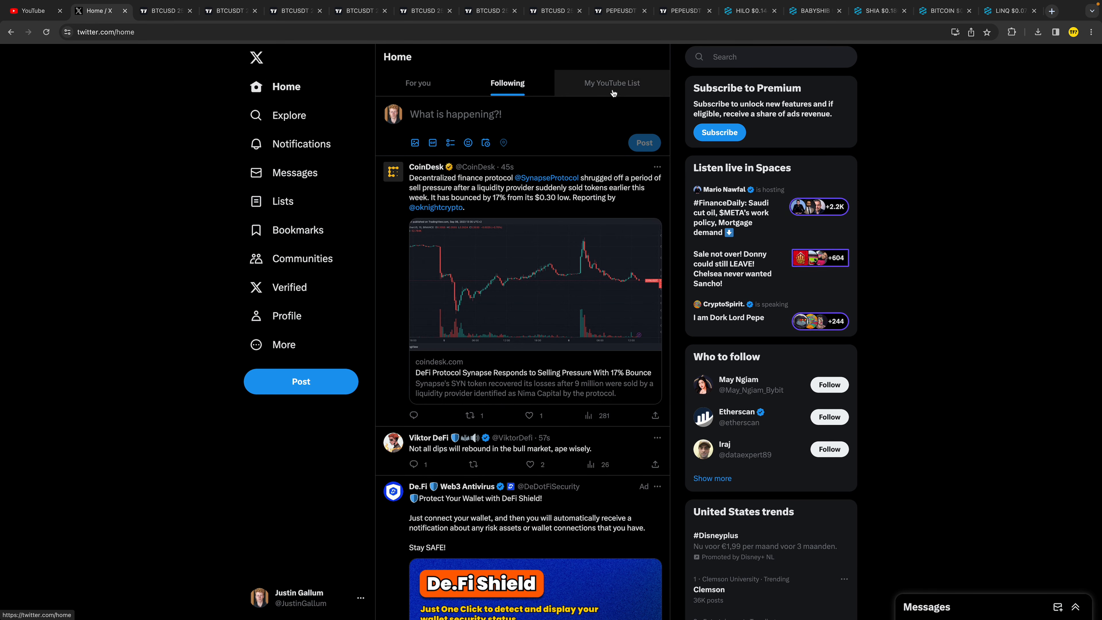
Switch between the My YouTube List and Following tabs to check the pinned feed.
left_click(611, 82)
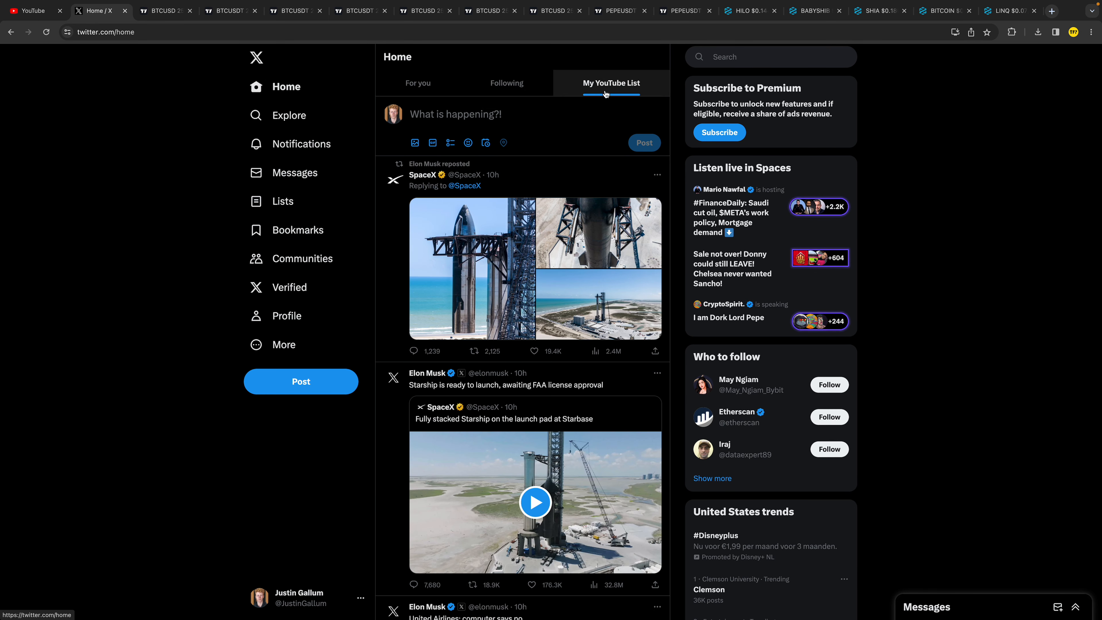
left_click(506, 82)
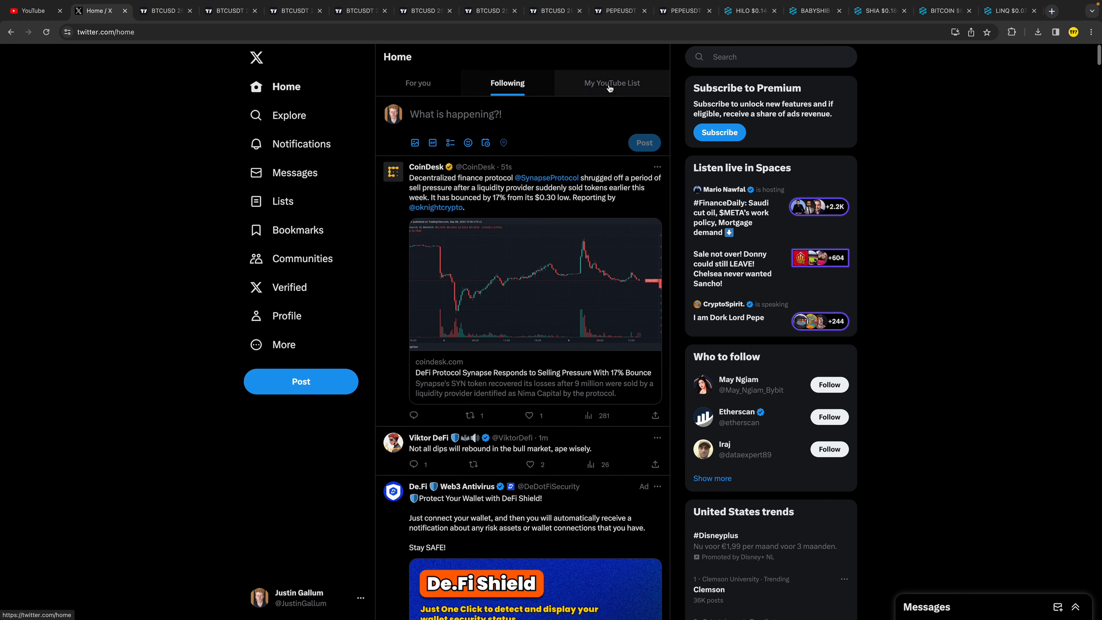
left_click(612, 82)
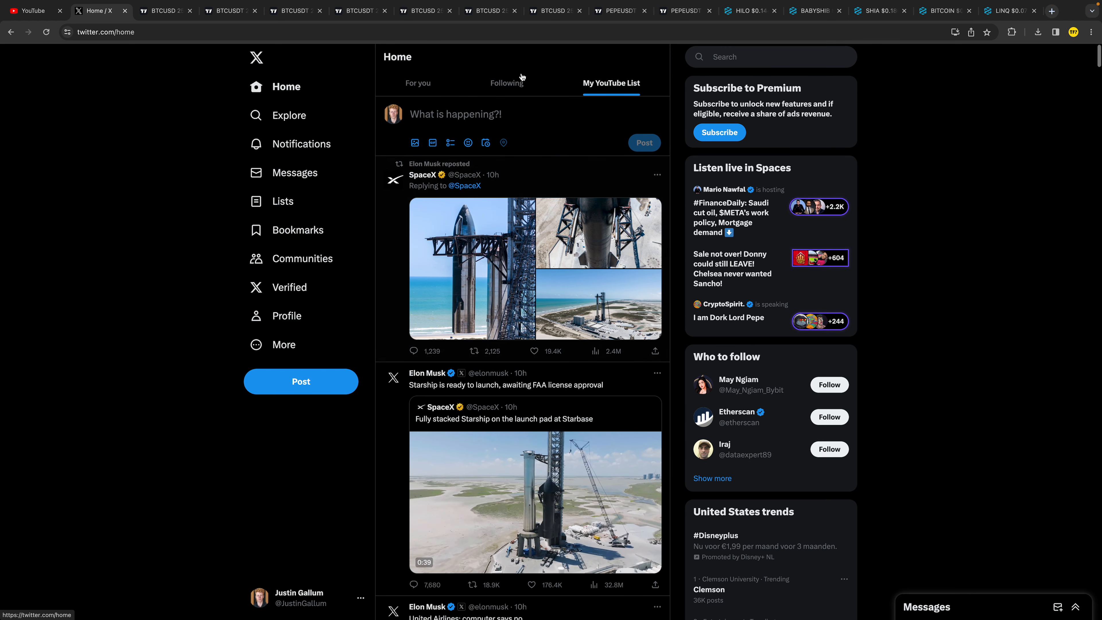
left_click(507, 82)
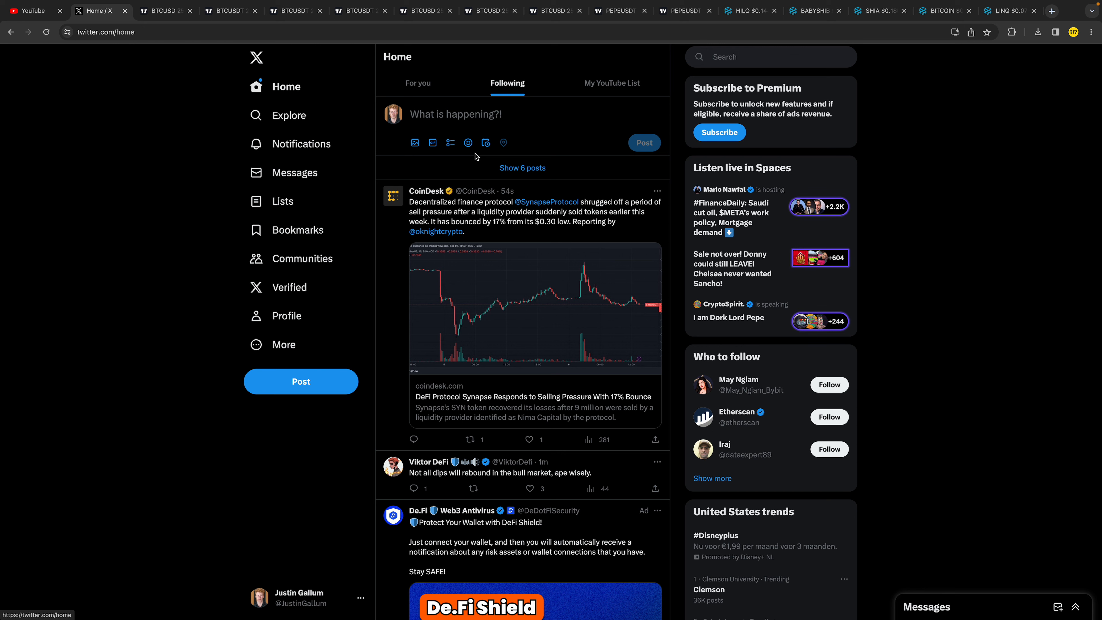
Return to the Lists overview via your profile, with My YouTube List still pinned.
left_click(286, 316)
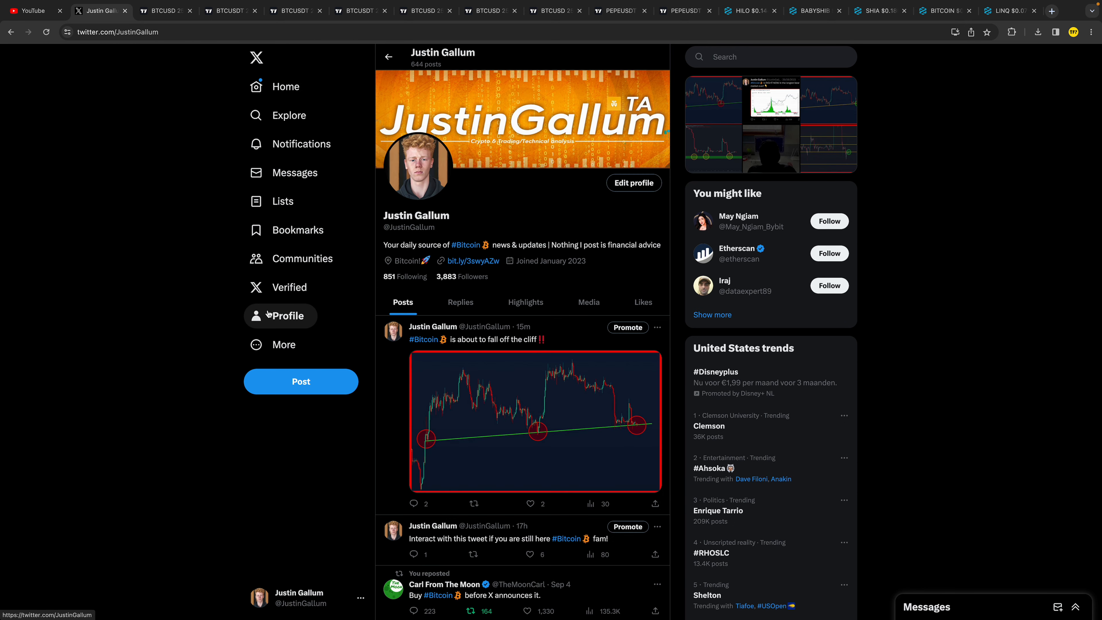
left_click(282, 201)
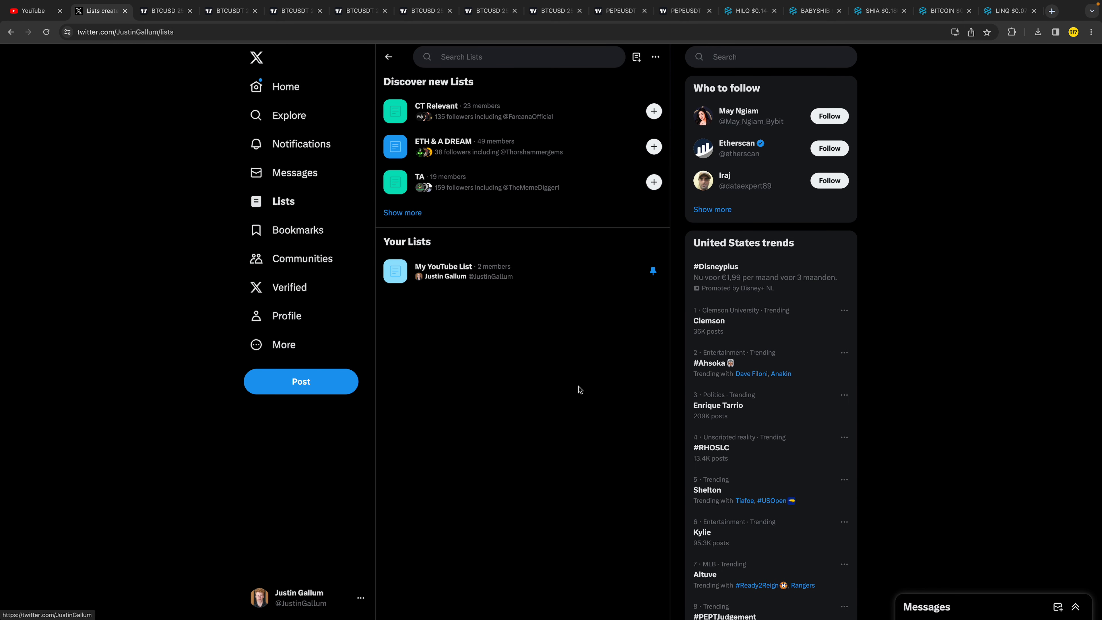